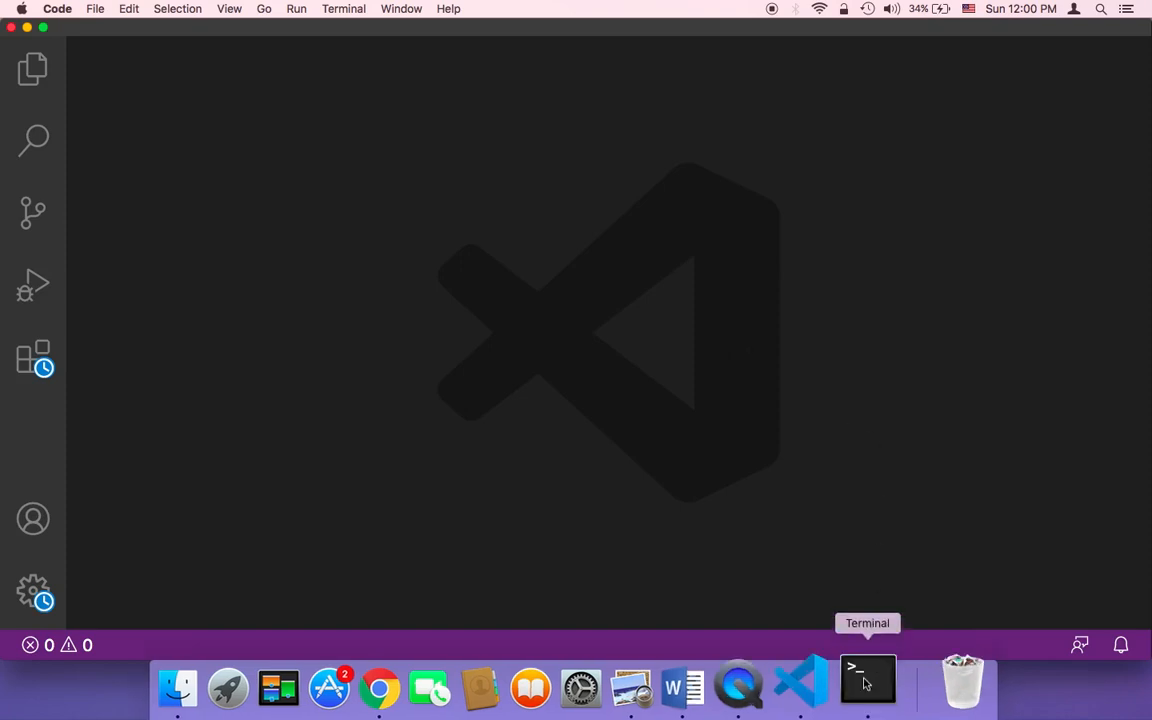
- Launch Terminal from the Dock and position its window in the centre of the screen
left_click(868, 684)
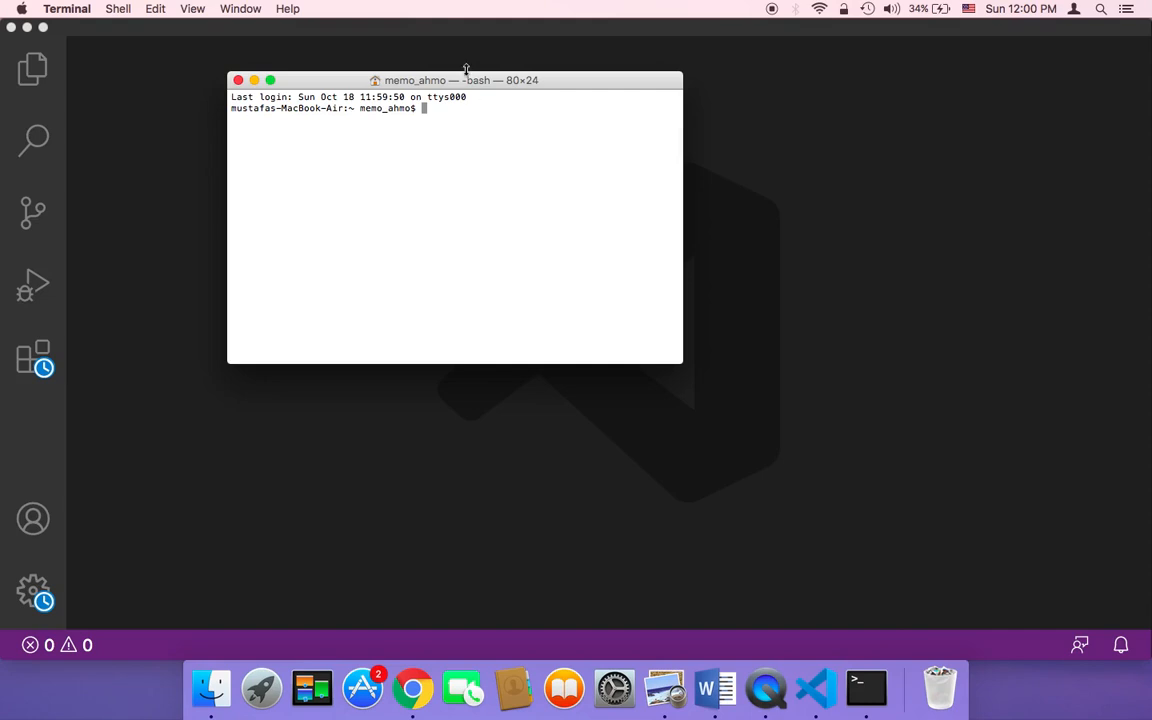
mouse_move(348, 88)
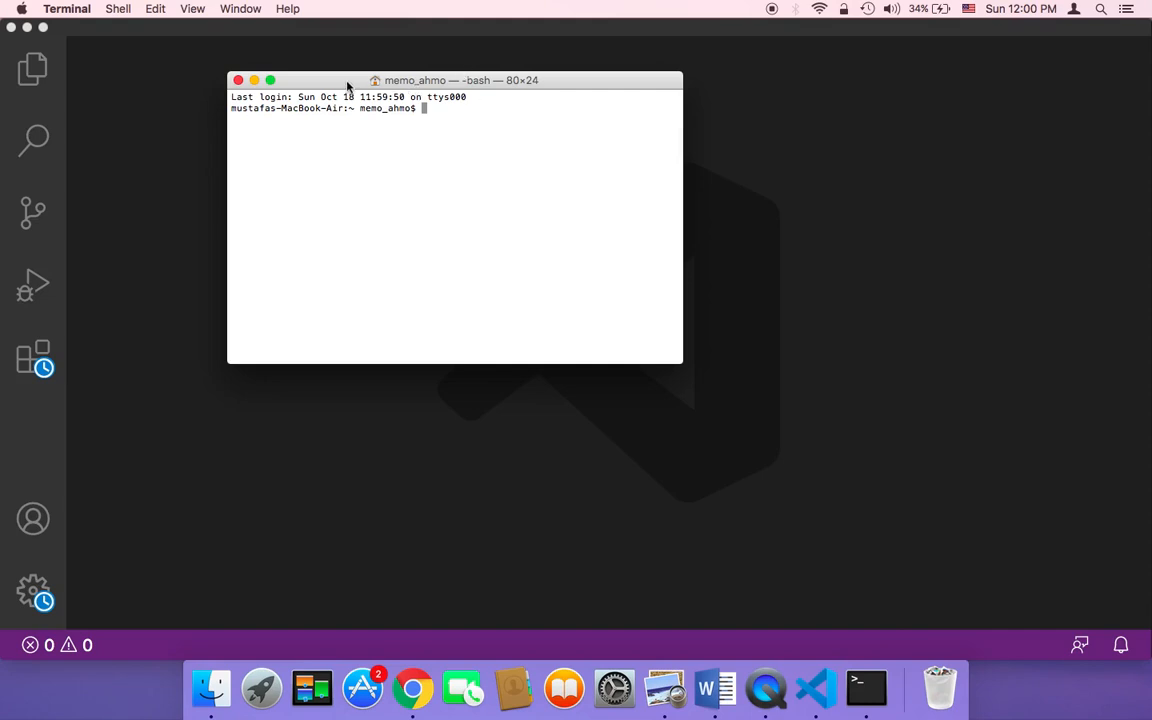
left_click_drag(348, 80, 476, 106)
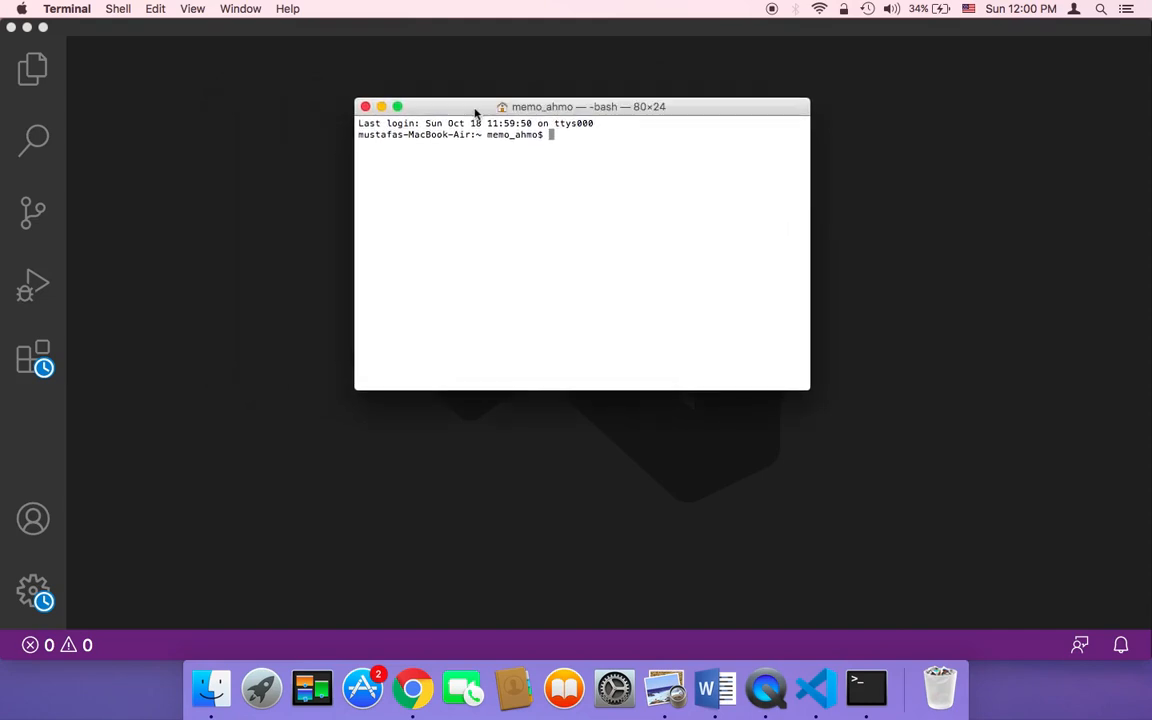
left_click_drag(810, 390, 938, 468)
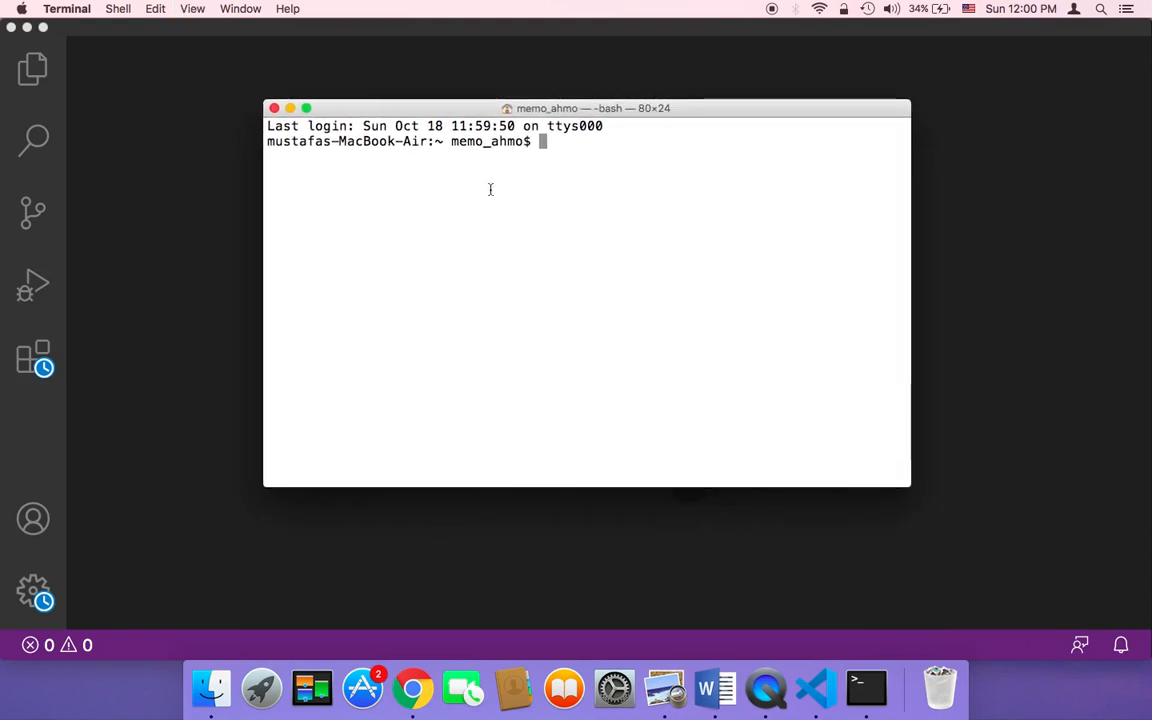
mouse_move(476, 172)
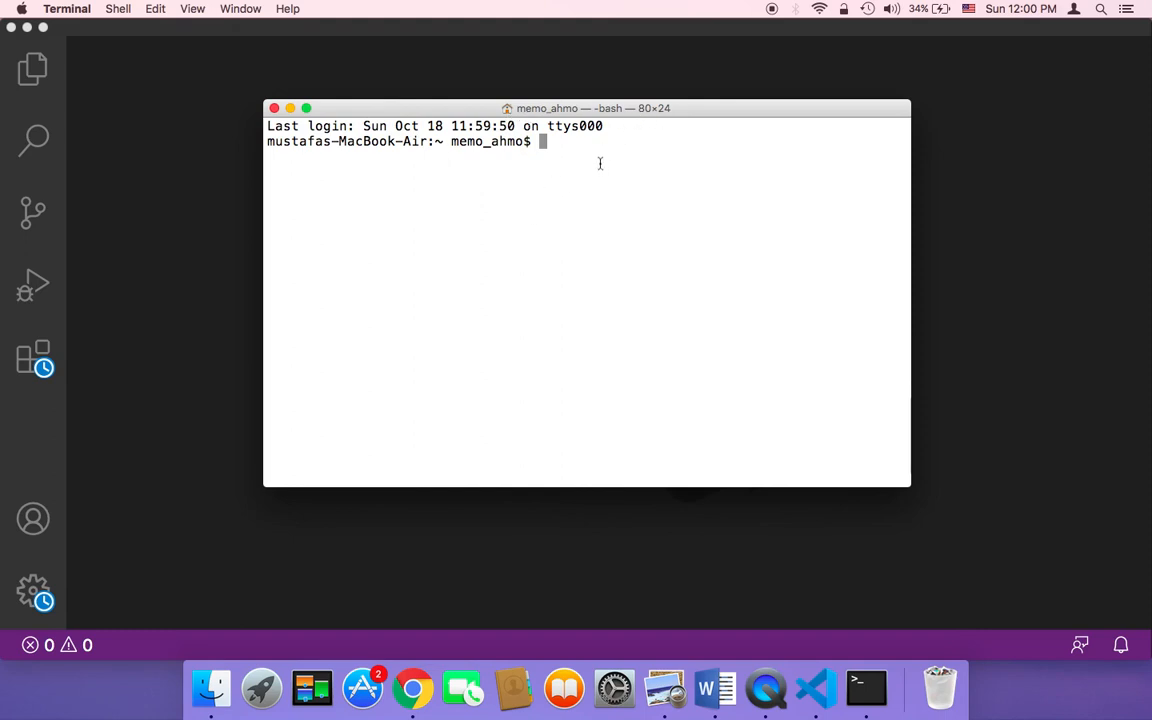
- Run 'pip3 install flask', which reports Flask and its dependencies already satisfied
type("pip3 install flask")
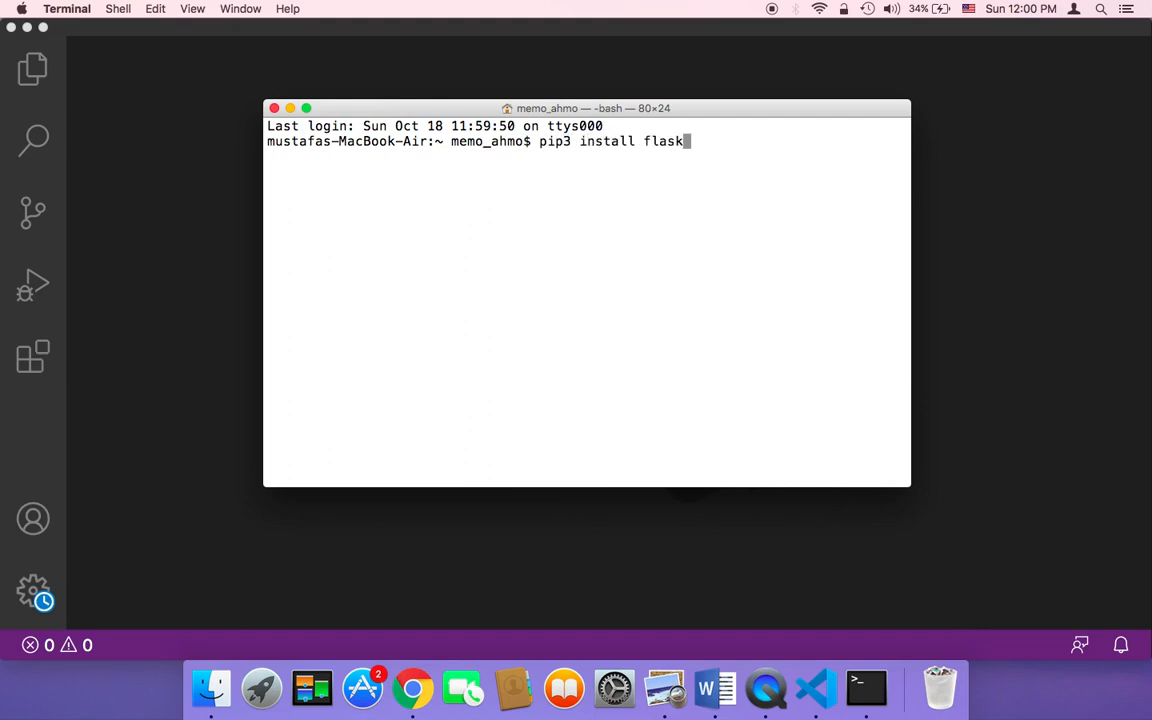
key("enter")
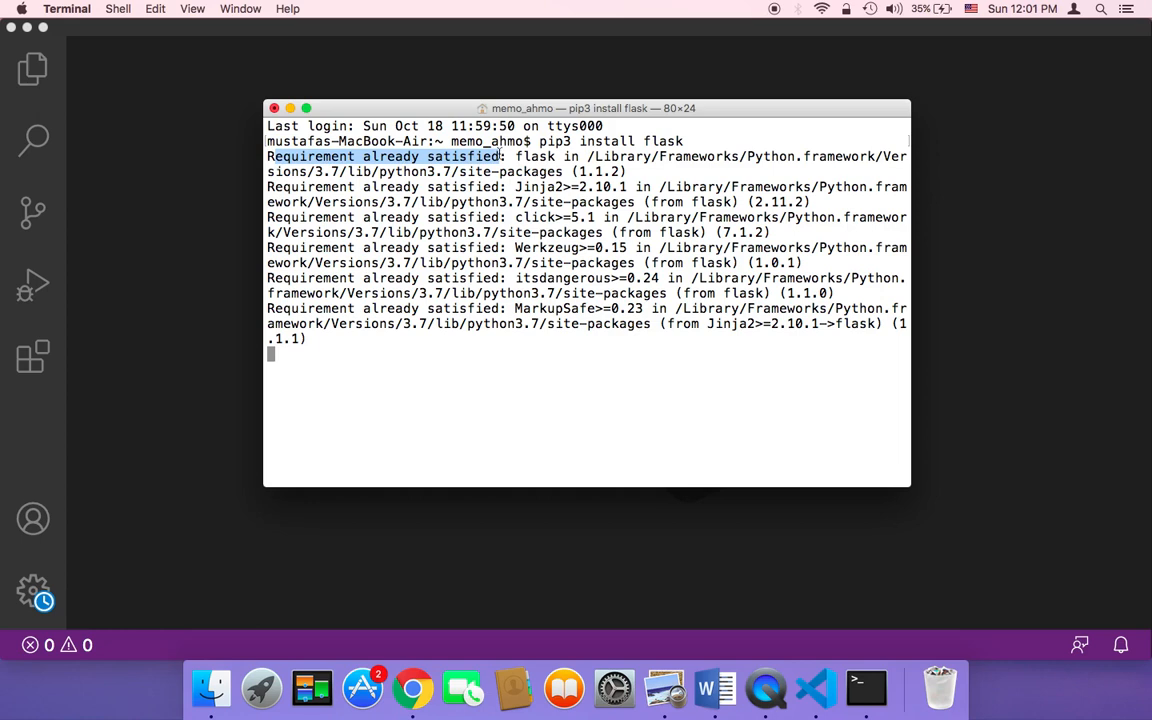
mouse_move(546, 364)
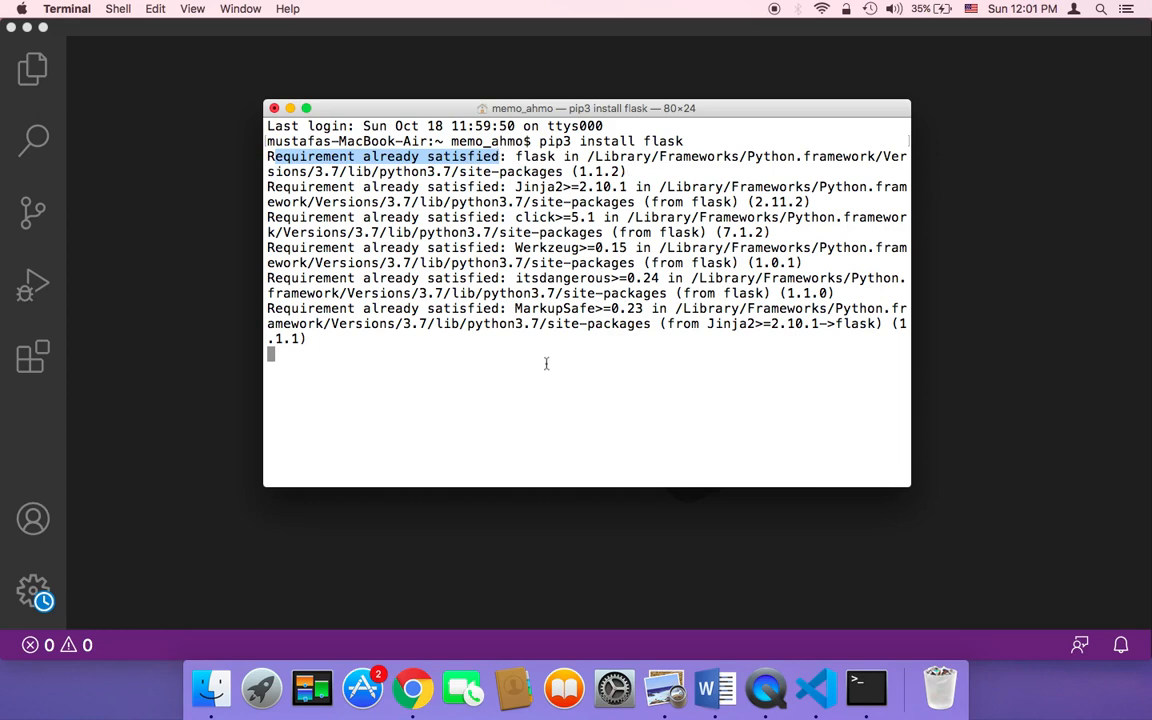
mouse_move(532, 356)
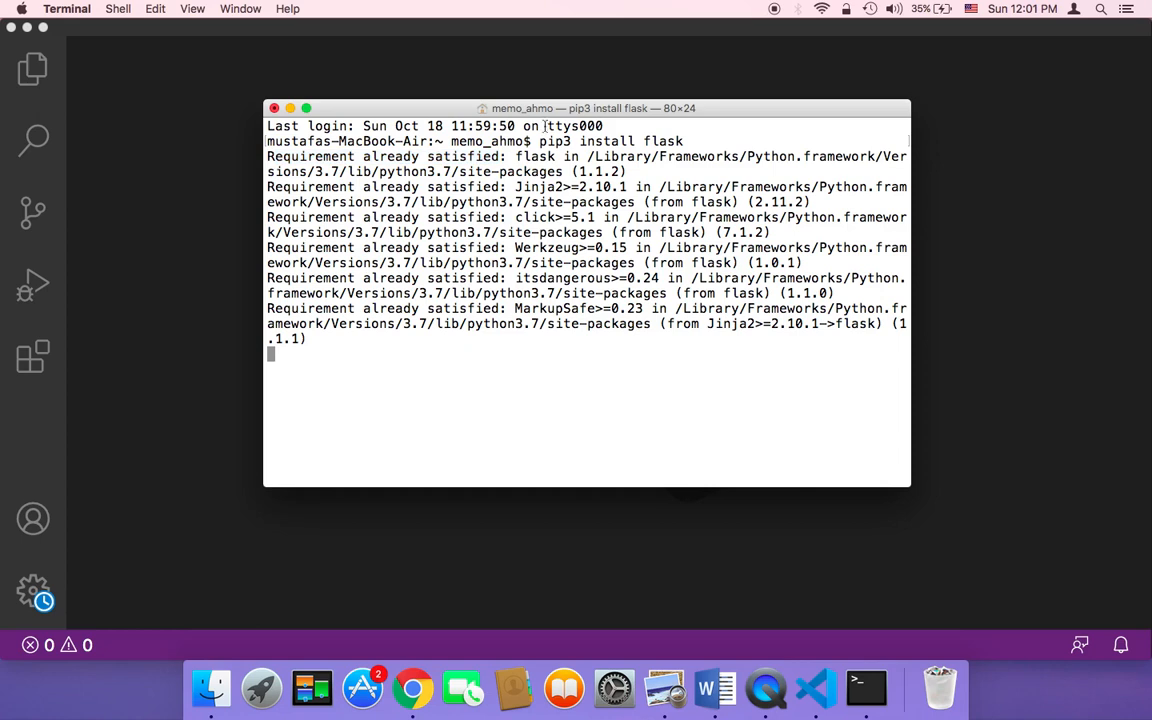
mouse_move(720, 298)
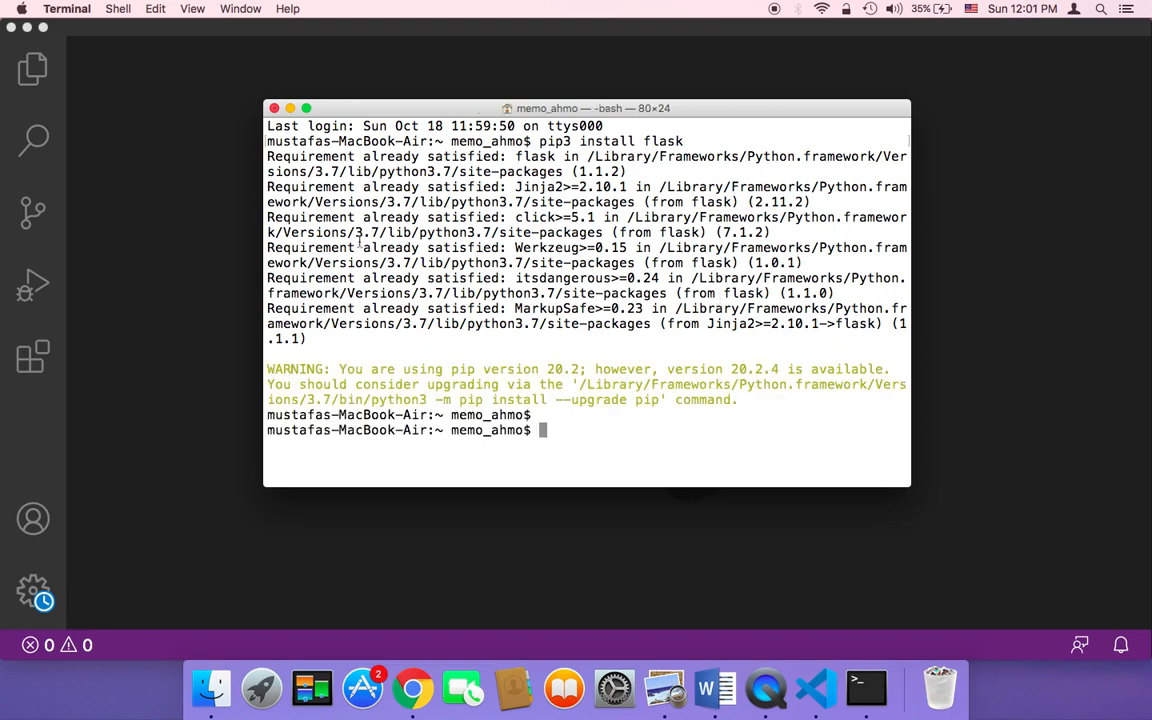
mouse_move(378, 244)
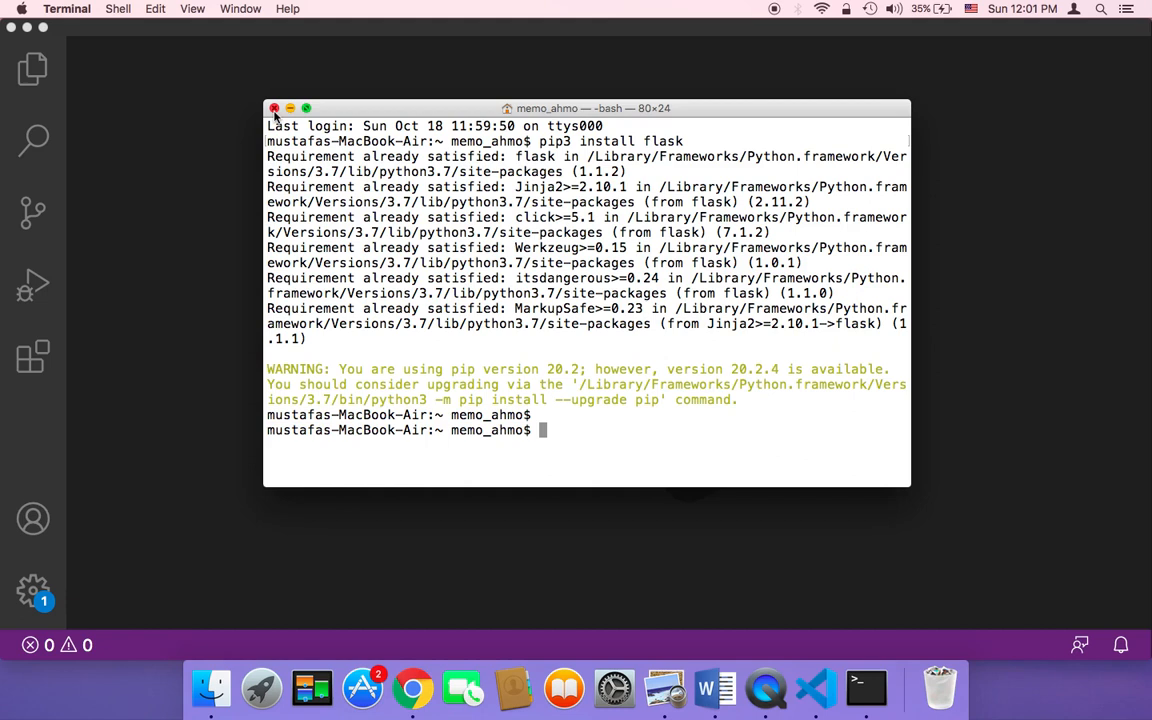
mouse_move(408, 38)
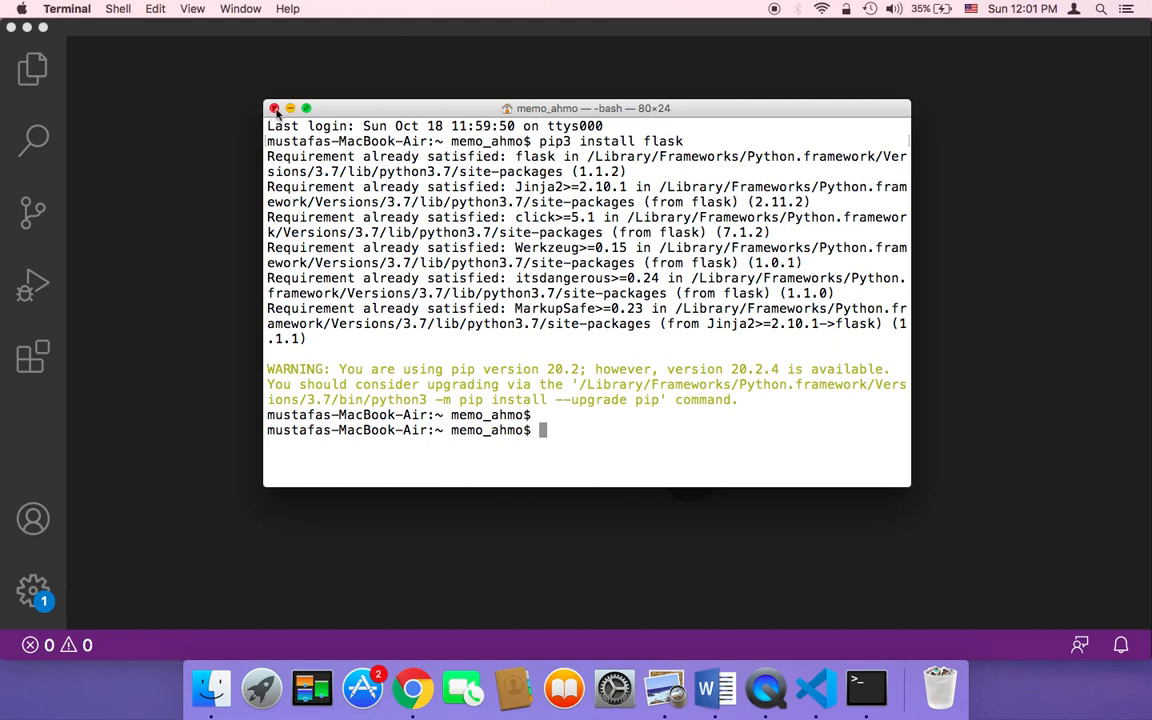
- Close Terminal and rename the untitled desktop folder to flask_calculator
left_click(276, 108)
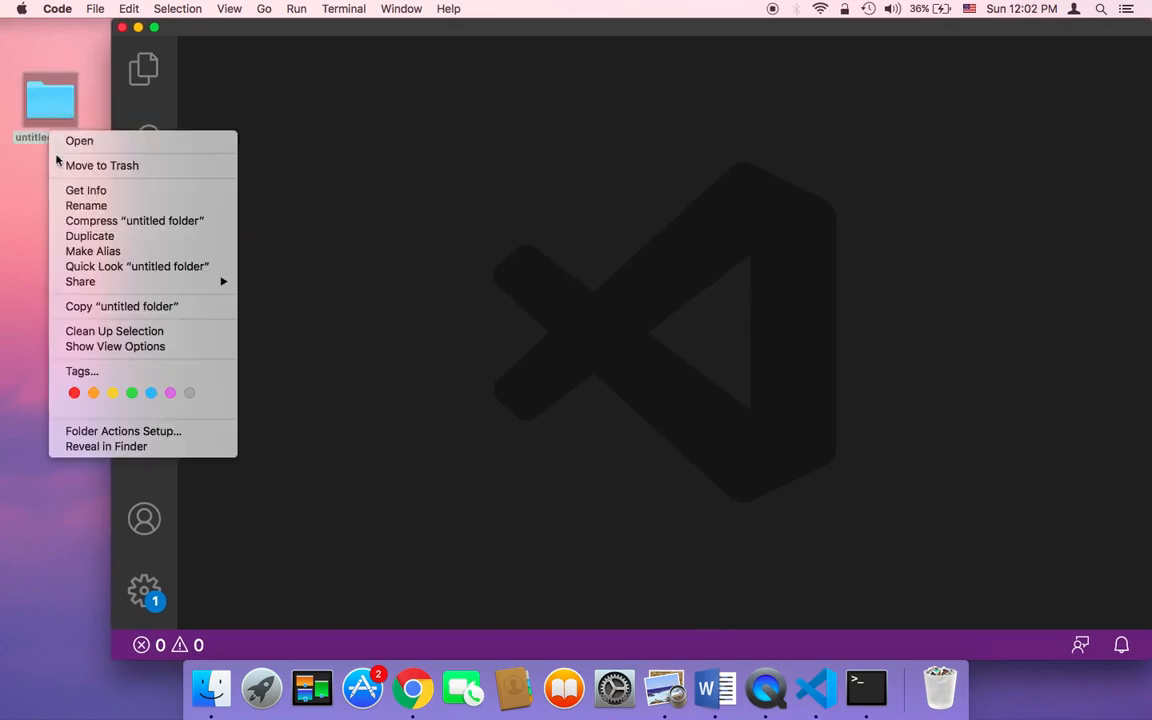
left_click(72, 204)
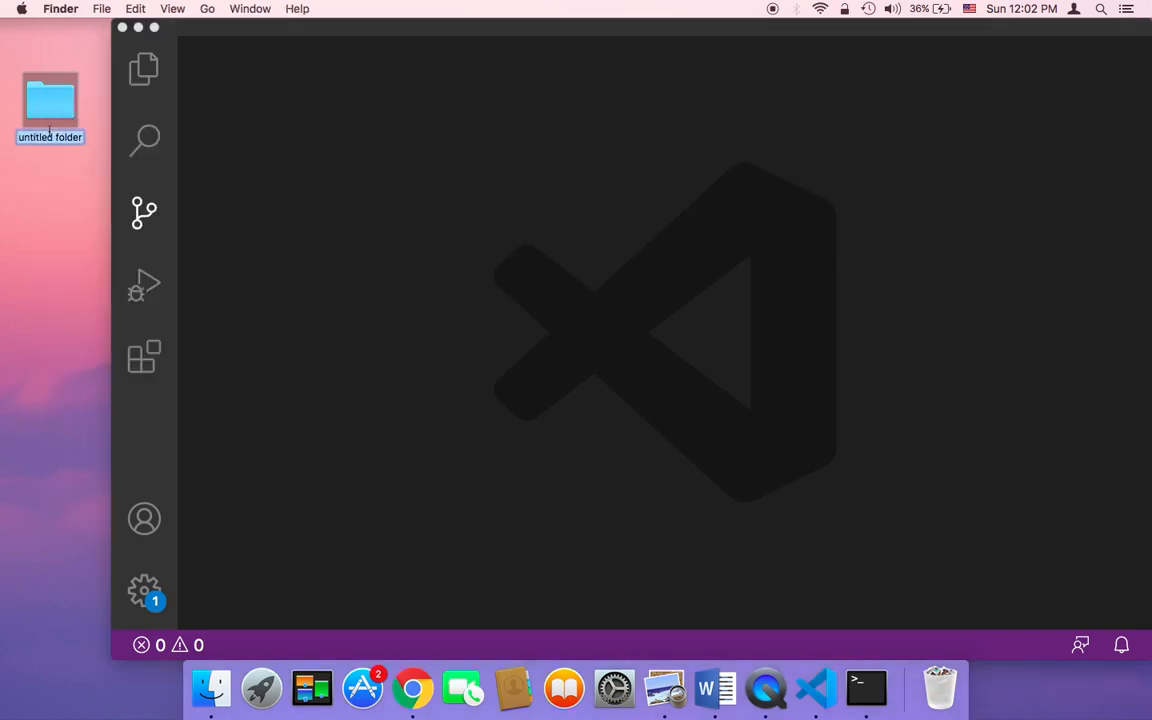
type("flask_calculator")
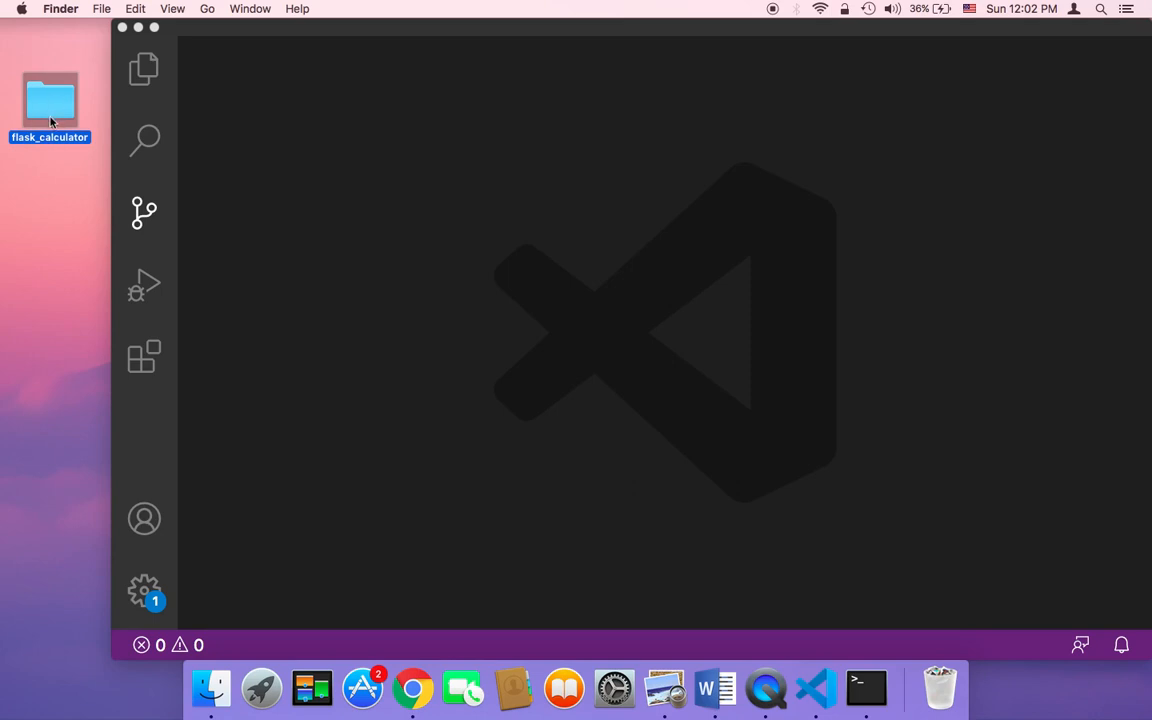
mouse_move(268, 186)
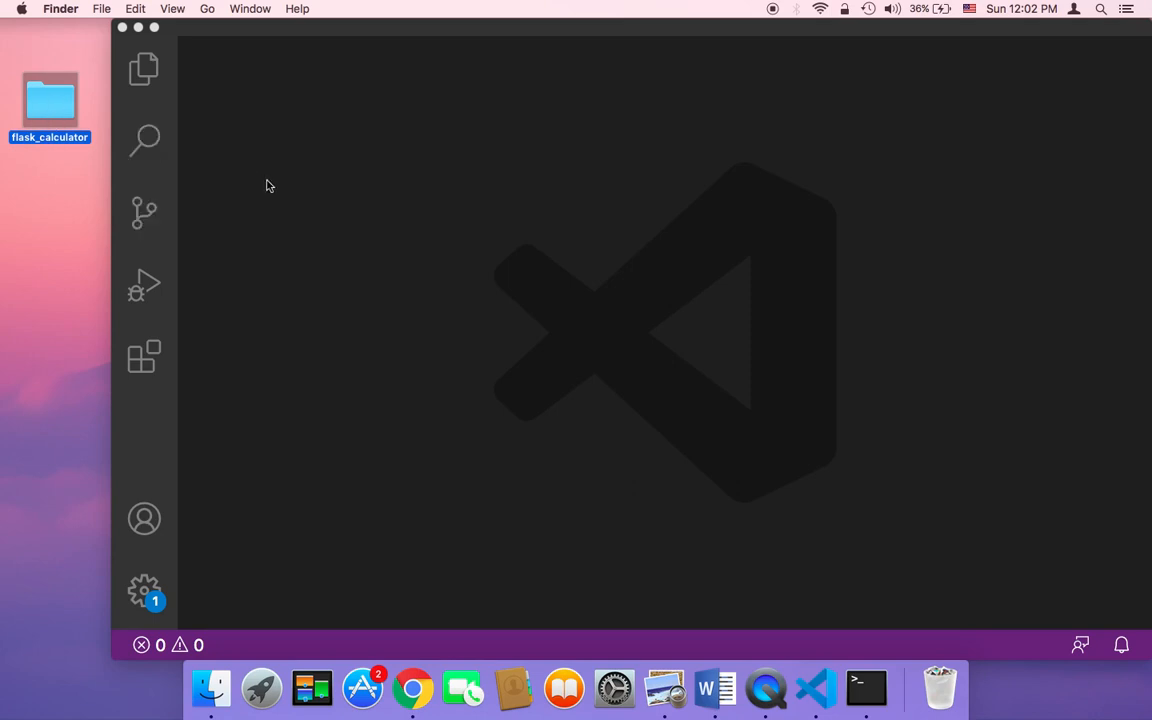
mouse_move(292, 184)
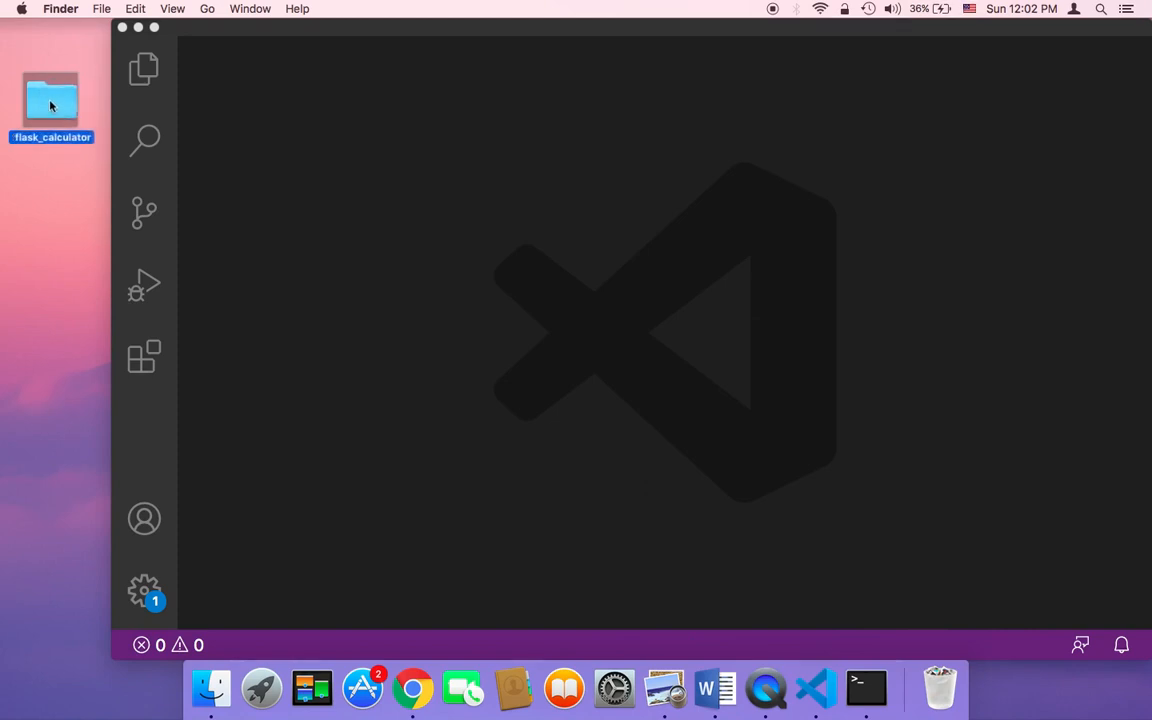
- Drag the flask_calculator folder from the desktop onto the Visual Studio Code window
left_click_drag(50, 100, 264, 130)
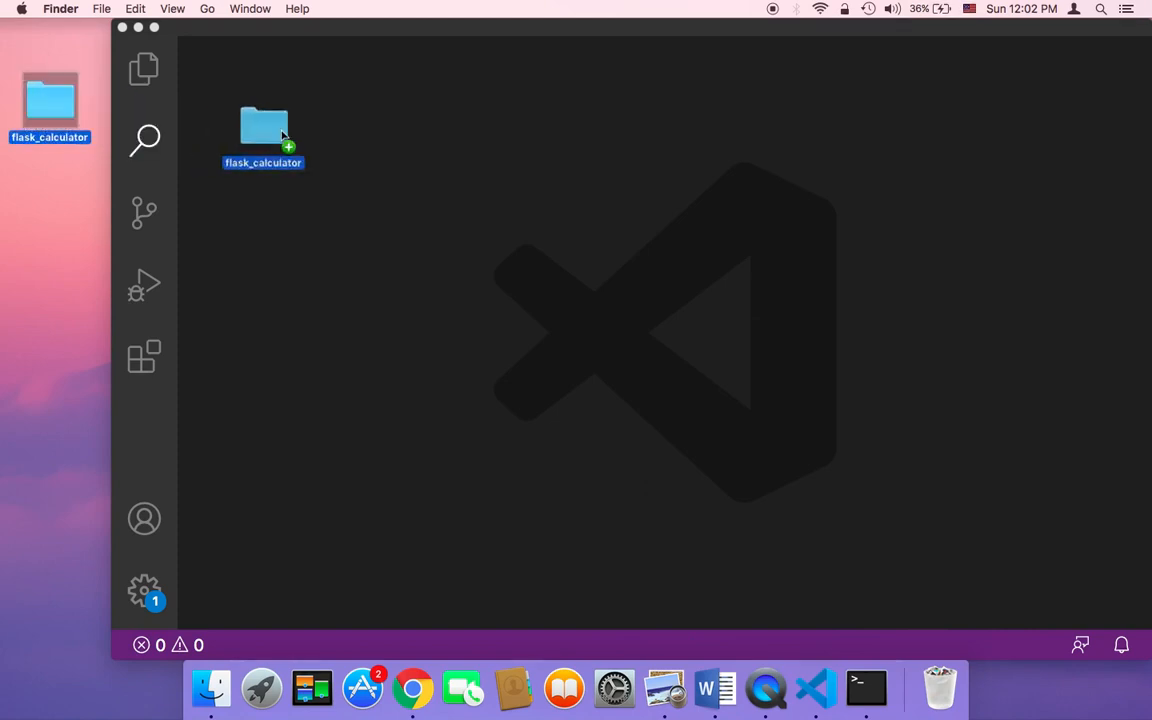